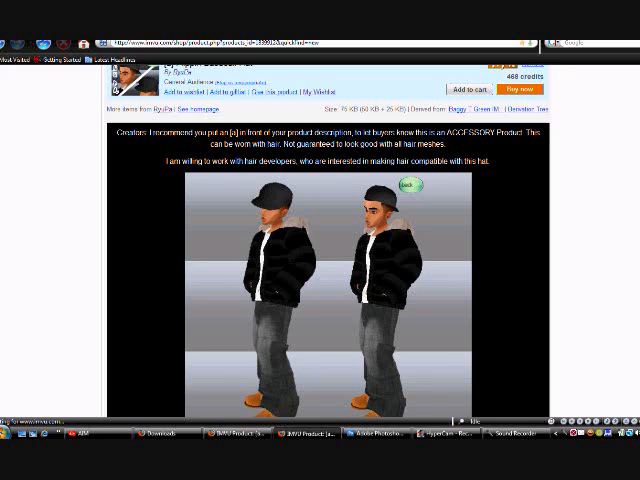
Create a new 256 × 256 pixel image with a transparent background.
scroll(down, 3)
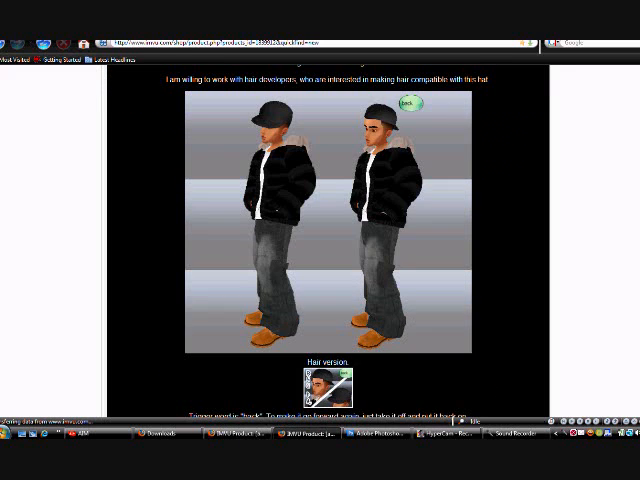
scroll(up, 3)
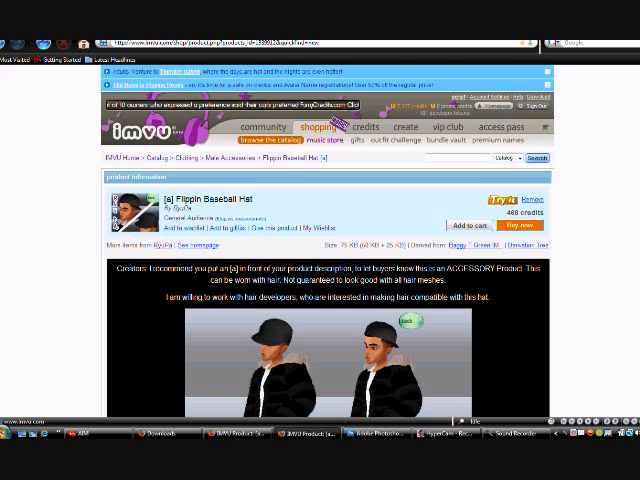
scroll(down, 3)
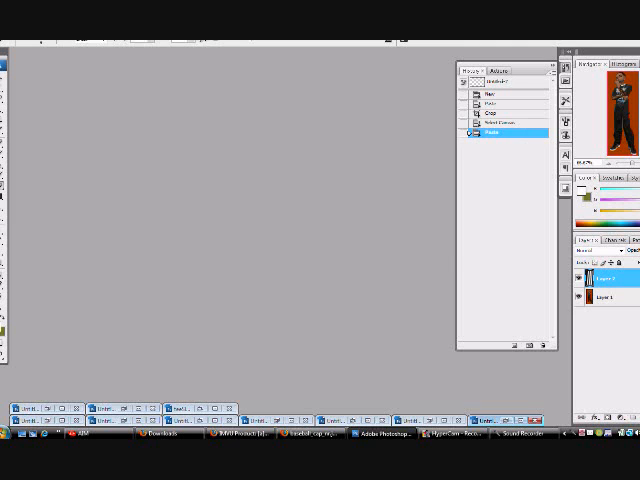
click(492, 92)
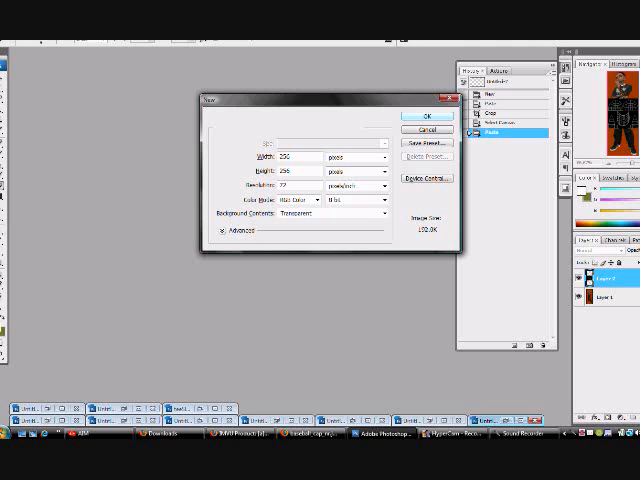
click(427, 116)
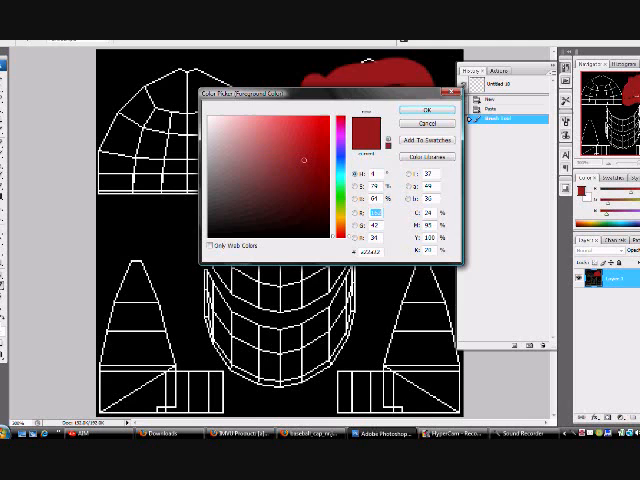
Pick the next painting colour in the Color Picker.
click(417, 109)
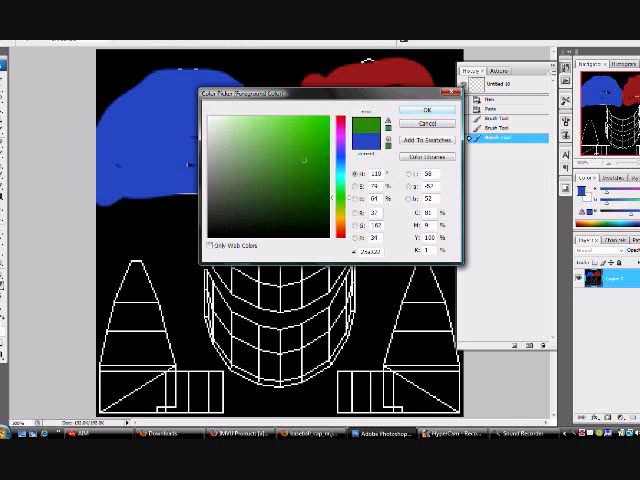
Accept green as the foreground painting colour.
click(430, 109)
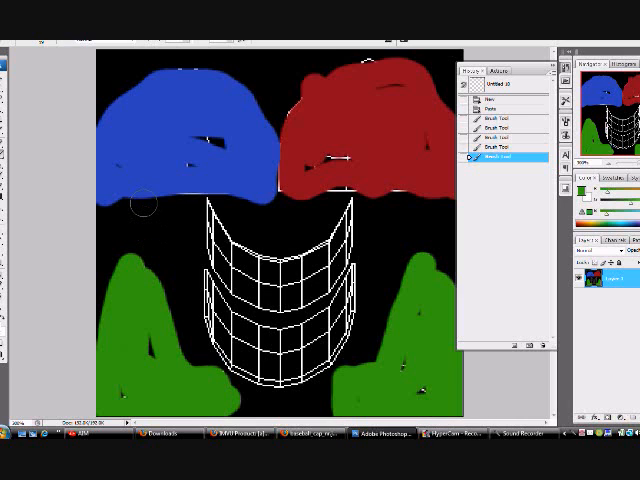
mouse_move(111, 241)
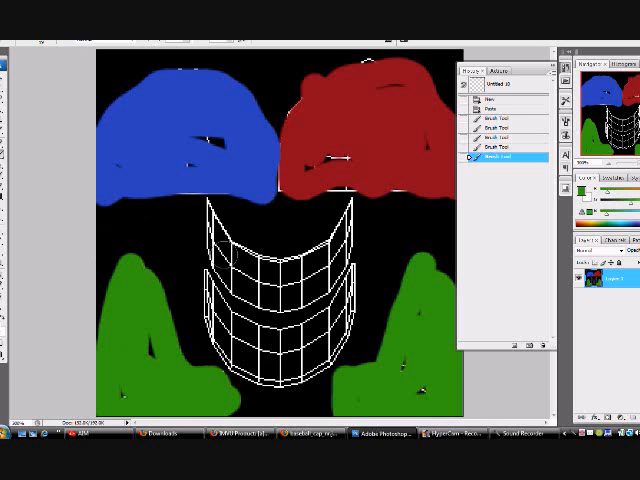
Change the painting colour via the Color Picker.
click(280, 222)
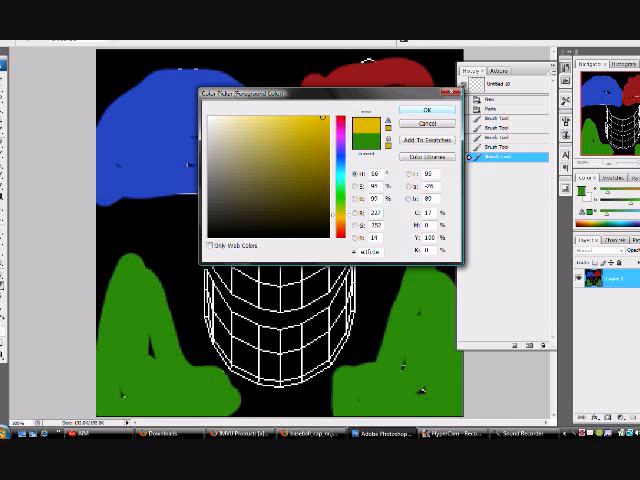
Accept yellow as the brush colour, then start picking the next colour.
click(423, 110)
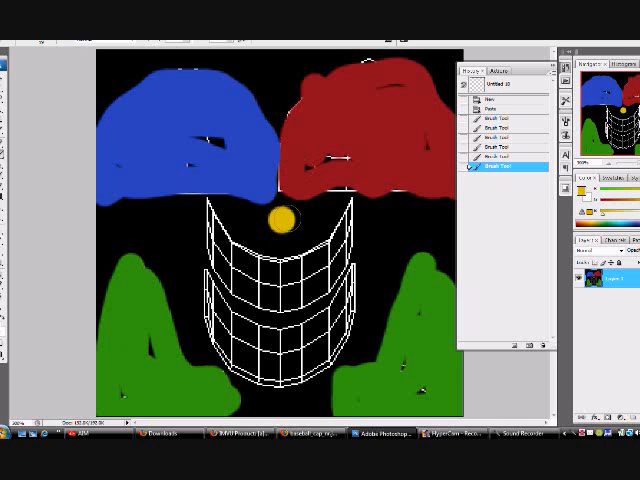
mouse_move(262, 181)
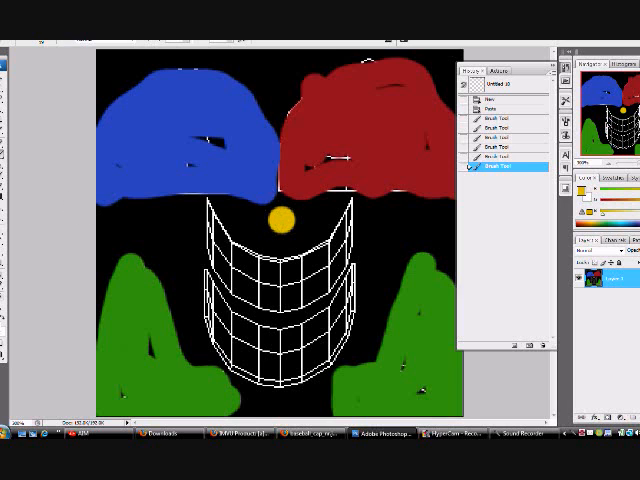
click(586, 185)
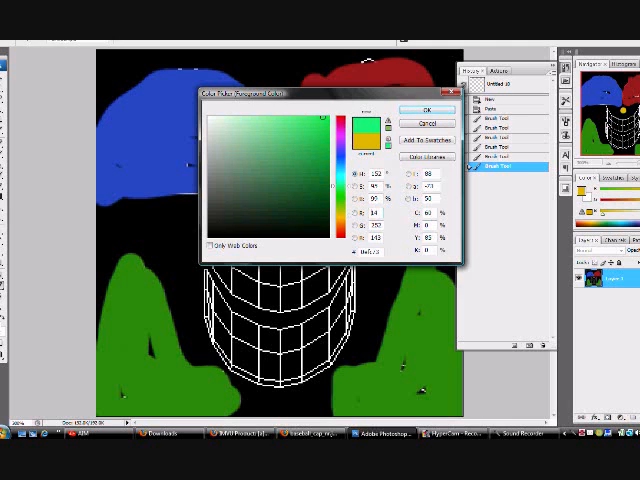
Choose a purple shade in the Color Picker and confirm it.
click(365, 130)
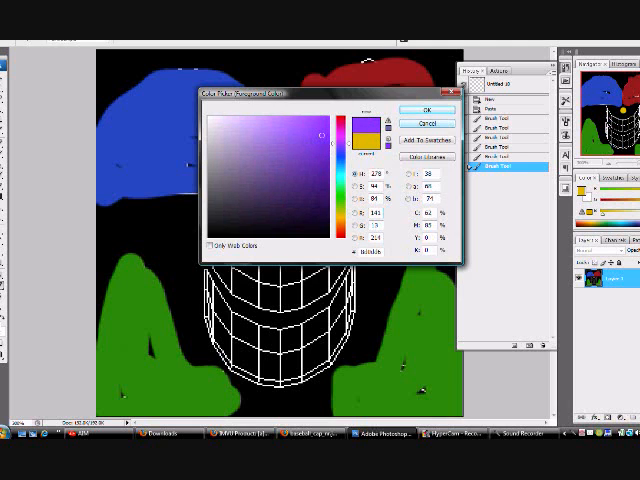
click(422, 107)
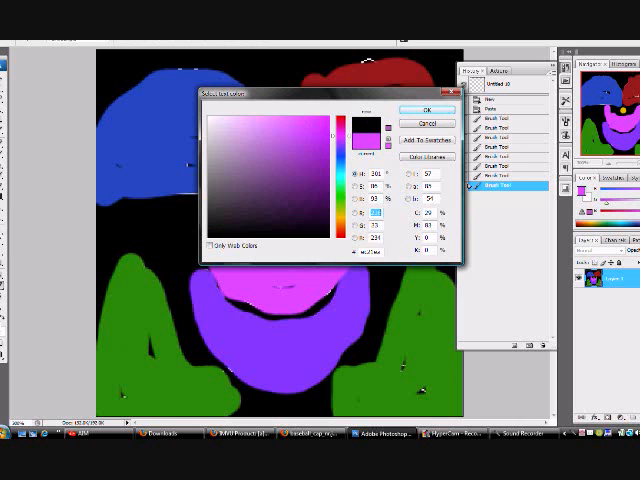
Confirm black as the text colour.
click(429, 109)
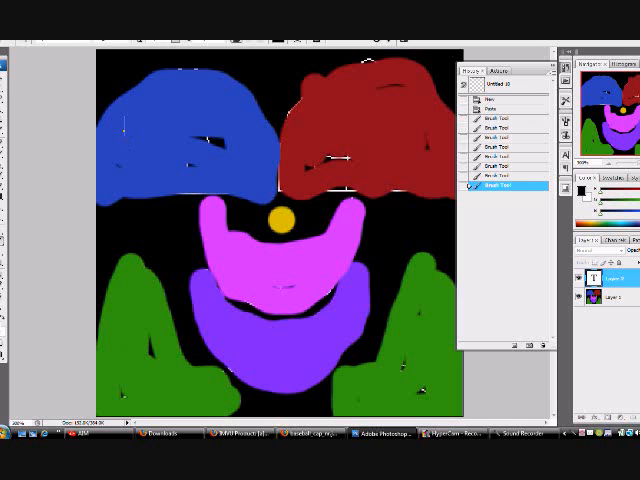
Type the labels 'Back', 'Front' and 'Side' on the blue, red and left green regions.
text(Back)
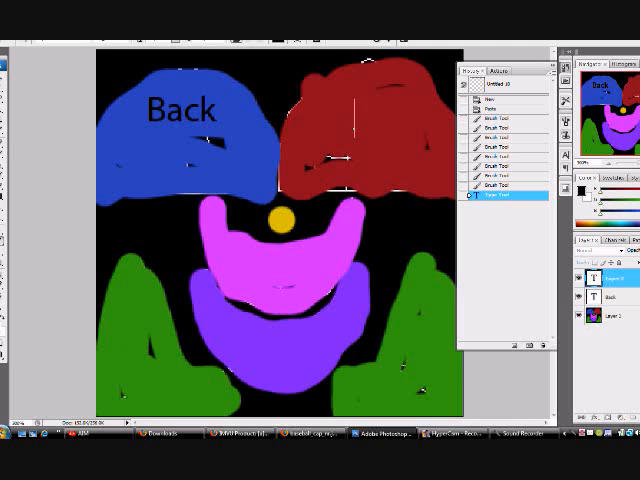
text(Front)
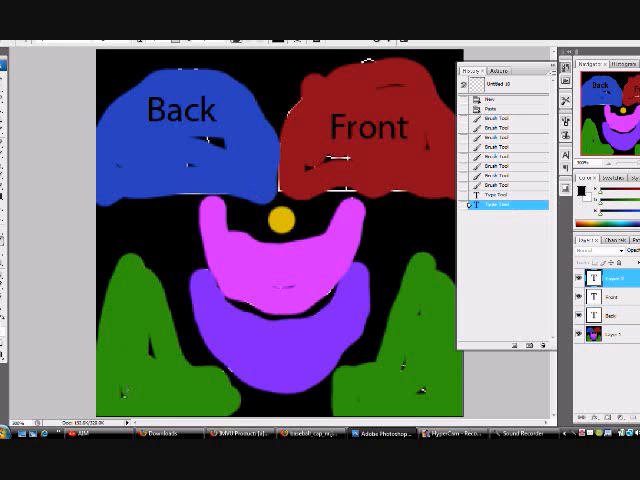
text(Side)
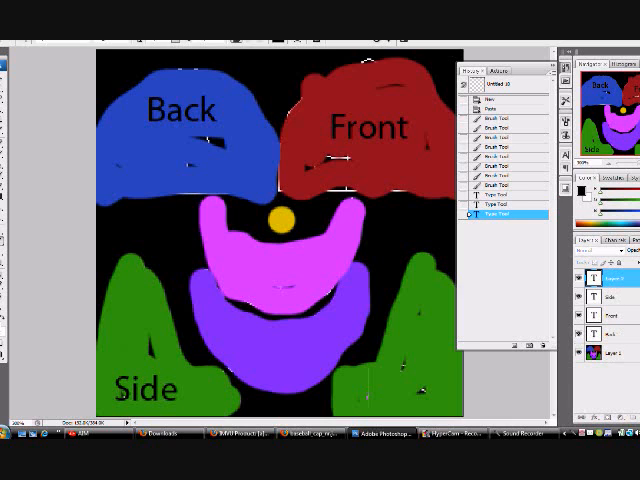
Label the right green region 'Side' and begin typing 'Bo' on the pink area.
click(395, 388)
text(Side)
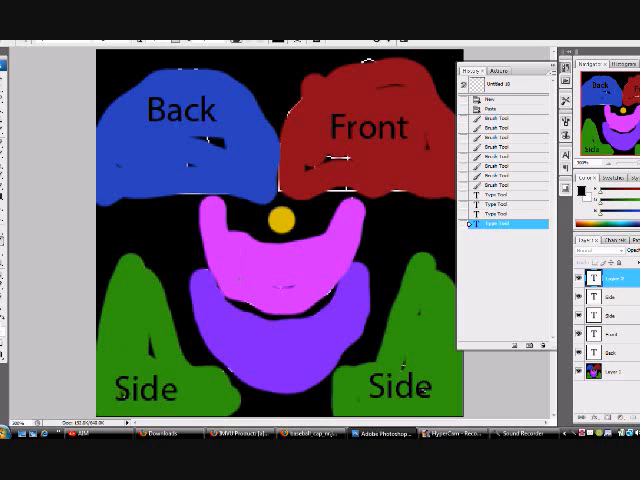
text(Bo)
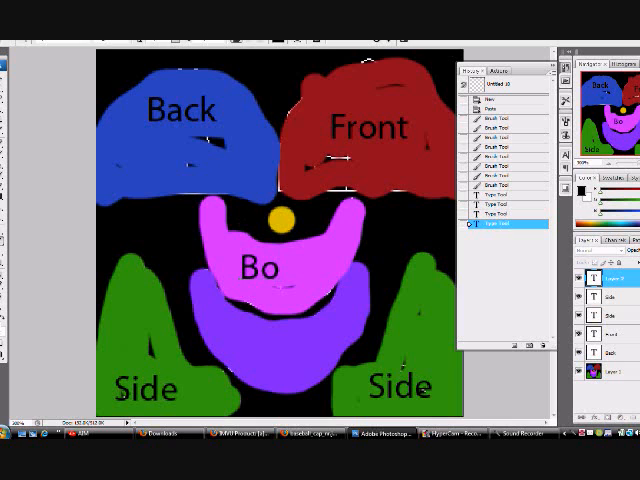
Finish 'Bottom Bill' on the pink crescent and type 'Top Bill' on the purple crescent.
text(ttom)
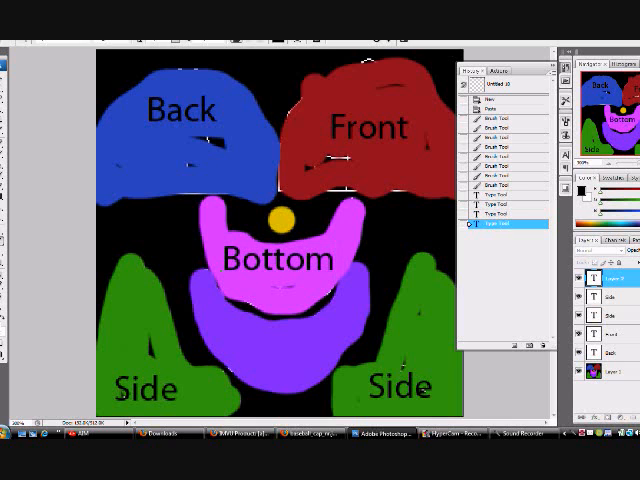
text(Bill)
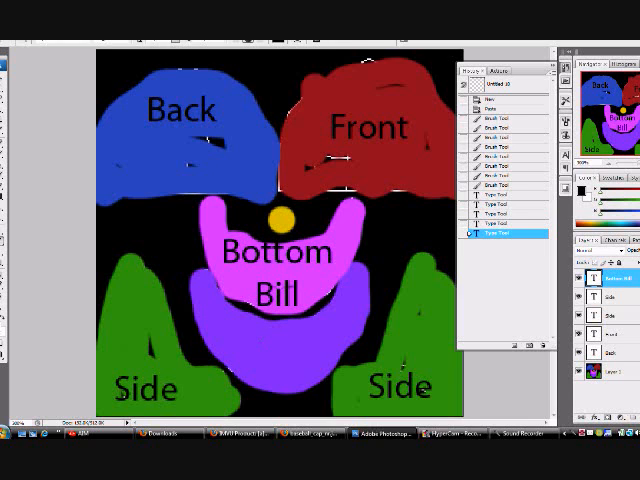
text(Top B)
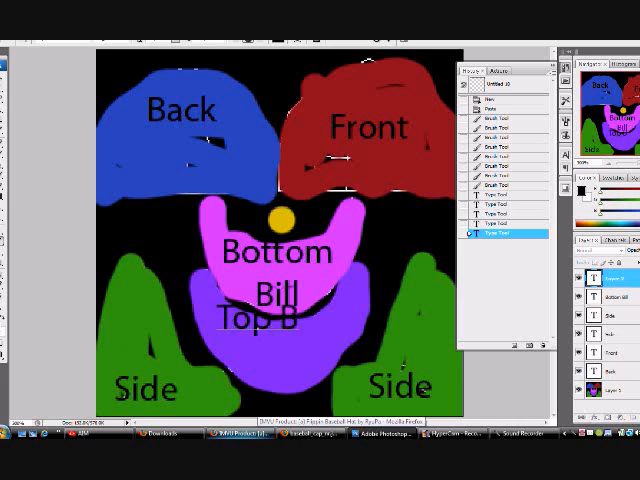
text(ill)
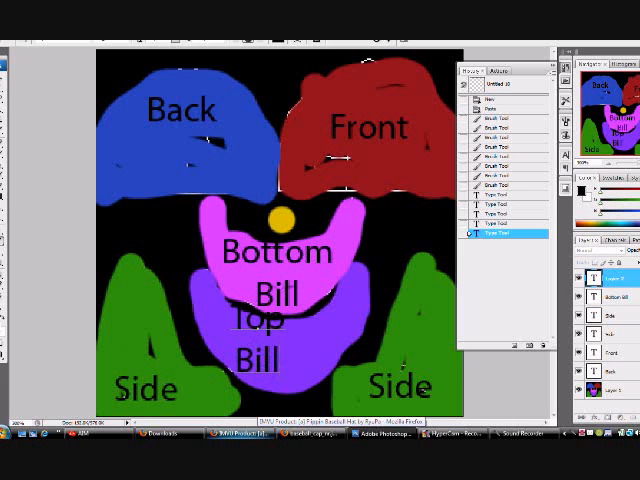